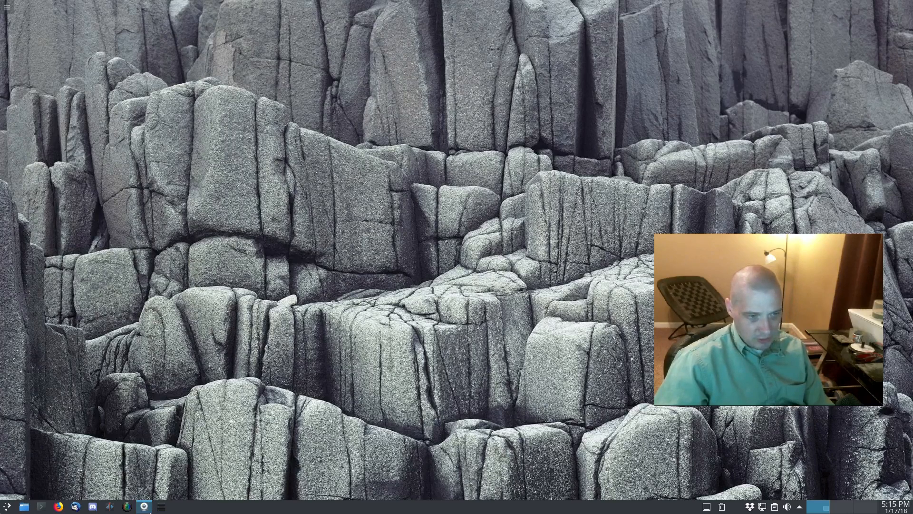
Launch VirtualBox Manager from the taskbar, showing the Manjaro KDE machine's details.
click(144, 505)
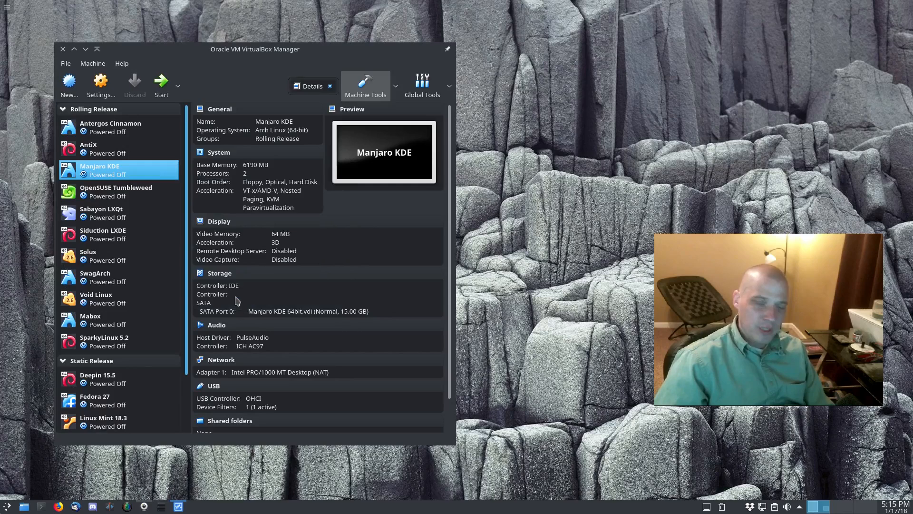
mouse_move(235, 301)
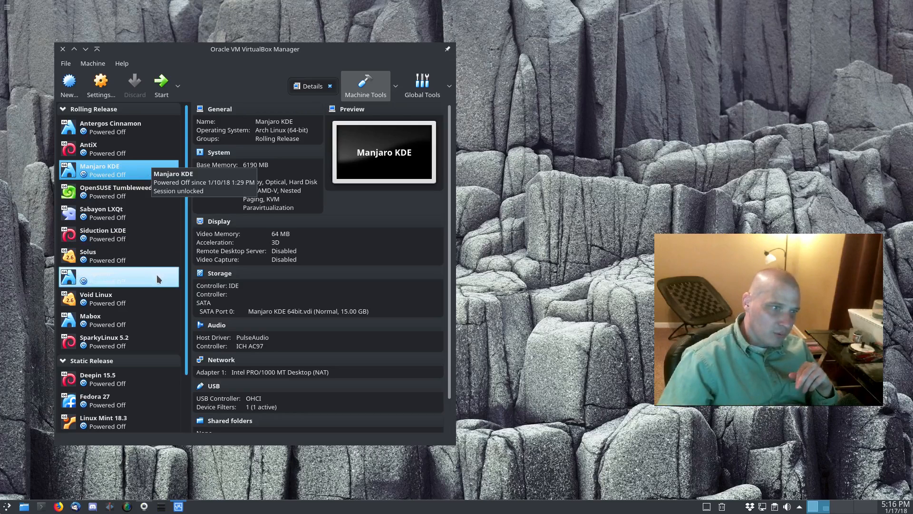
Select the Solus machine in the Rolling Release list to show its details.
click(104, 255)
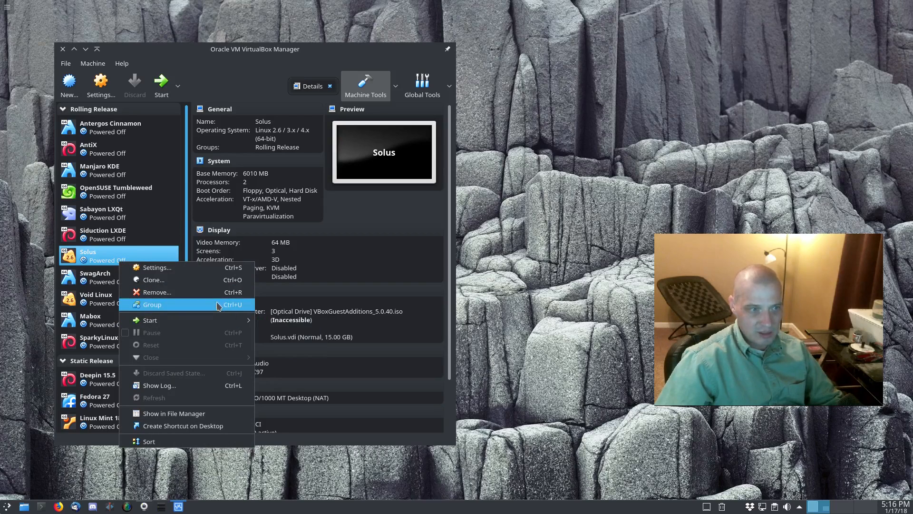
Dismiss the Solus context menu, leaving its details with the inaccessible Guest Additions disc visible.
click(405, 262)
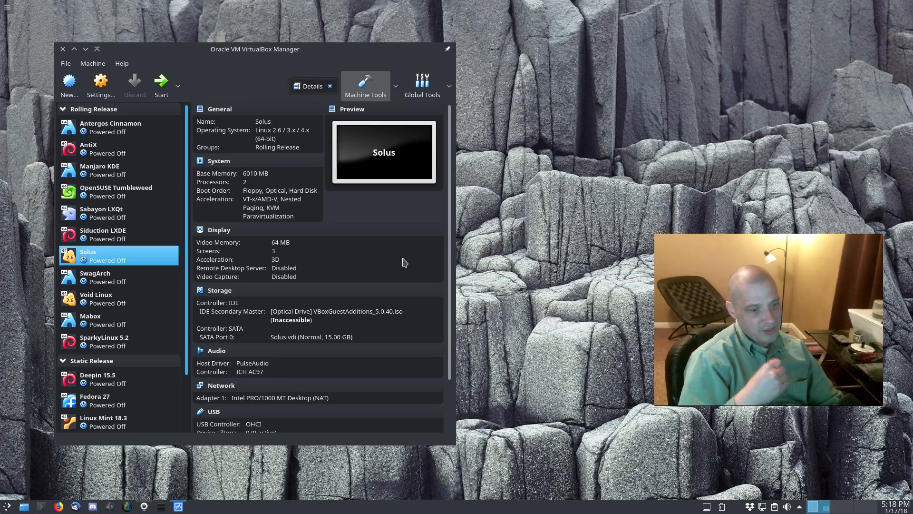
mouse_move(403, 261)
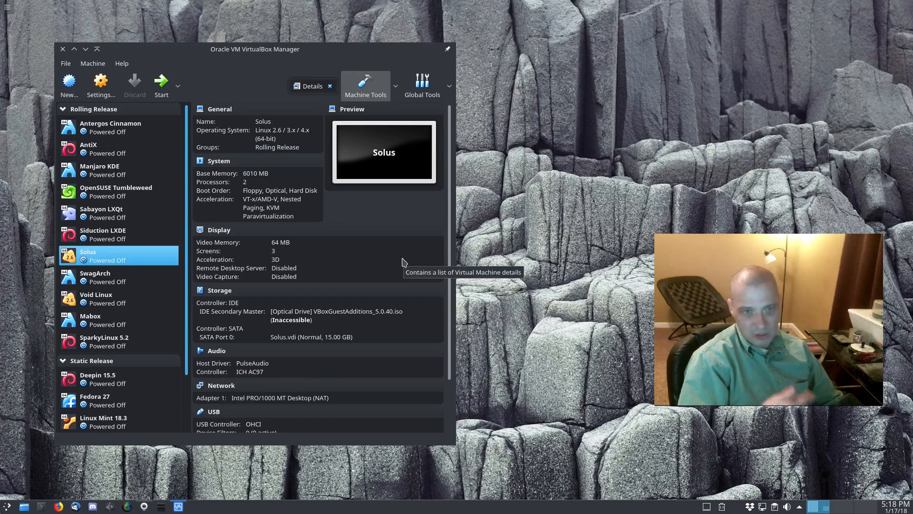
mouse_move(441, 486)
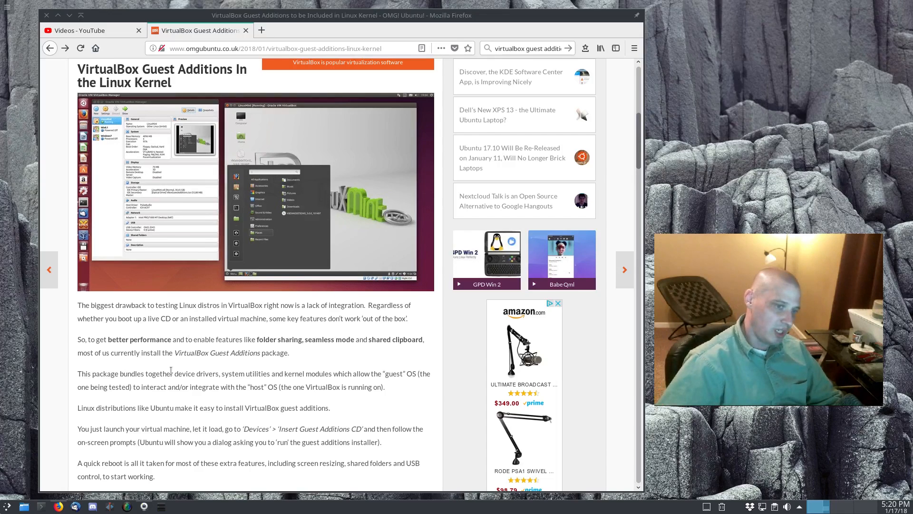
Scroll the OMG! Ubuntu Guest Additions article down past the Thank You Red Hat section to its end.
scroll(down, 3)
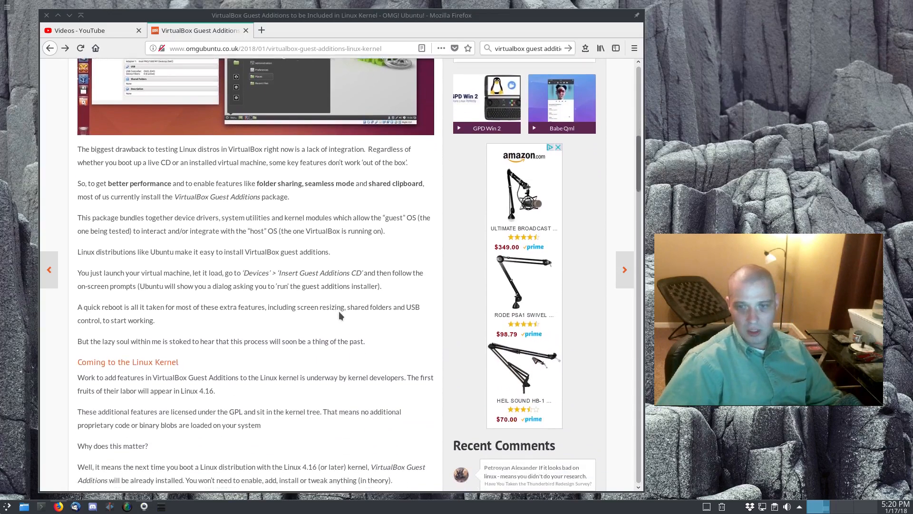
scroll(down, 3)
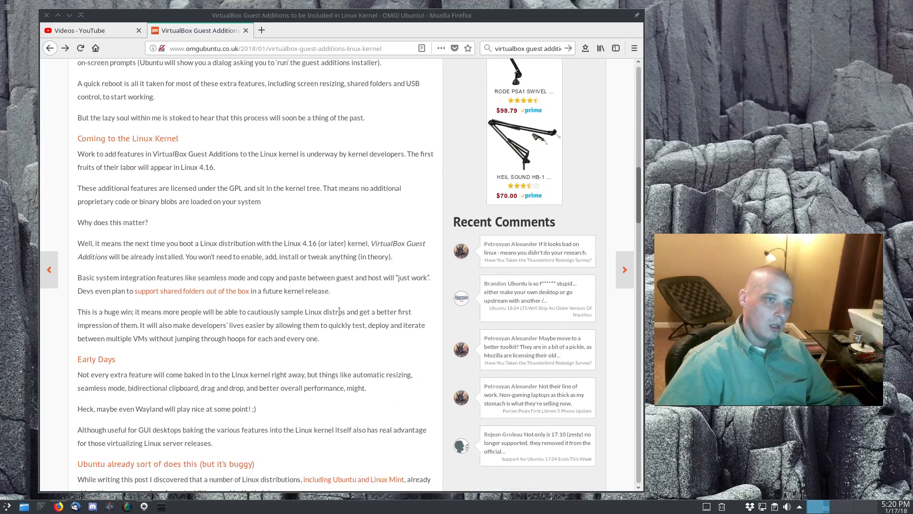
scroll(down, 3)
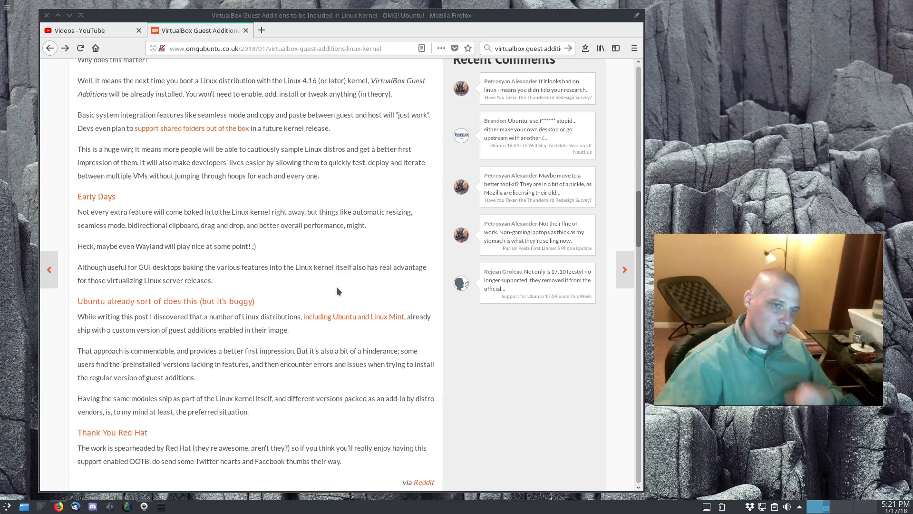
scroll(down, 3)
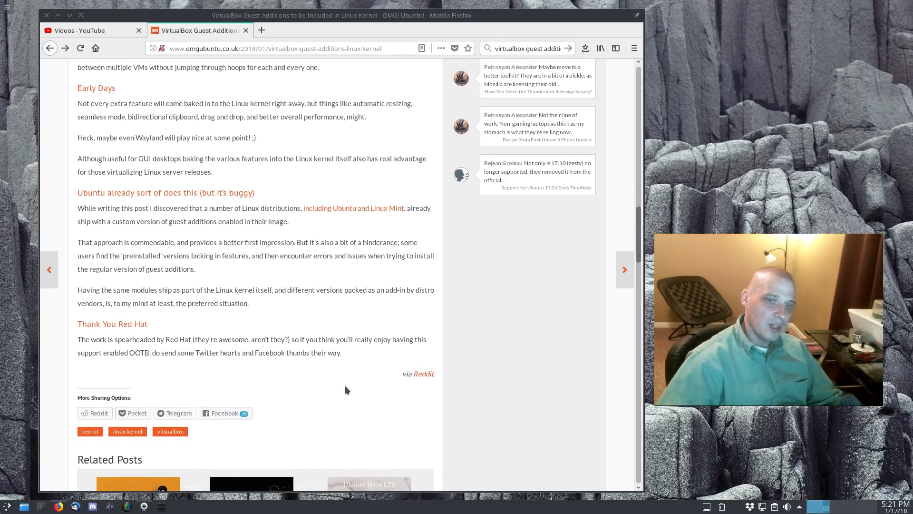